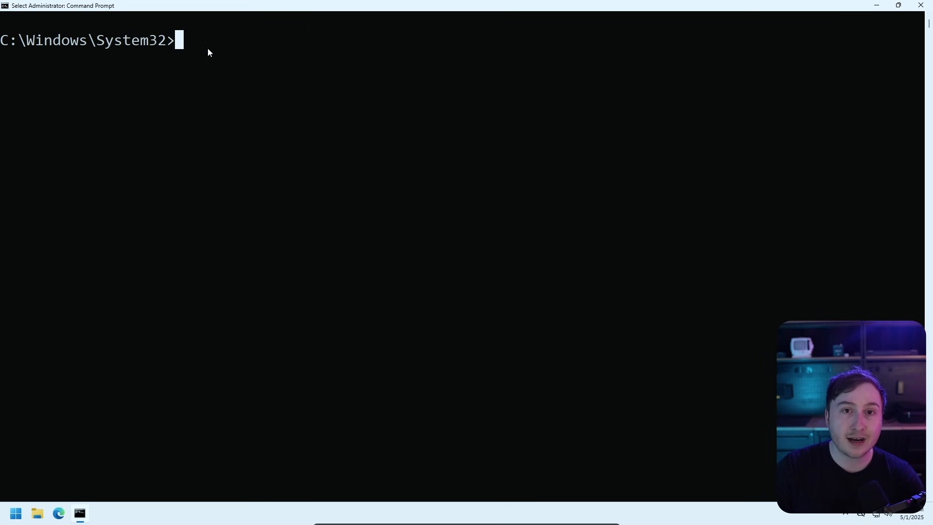
mouse_move(453, 146)
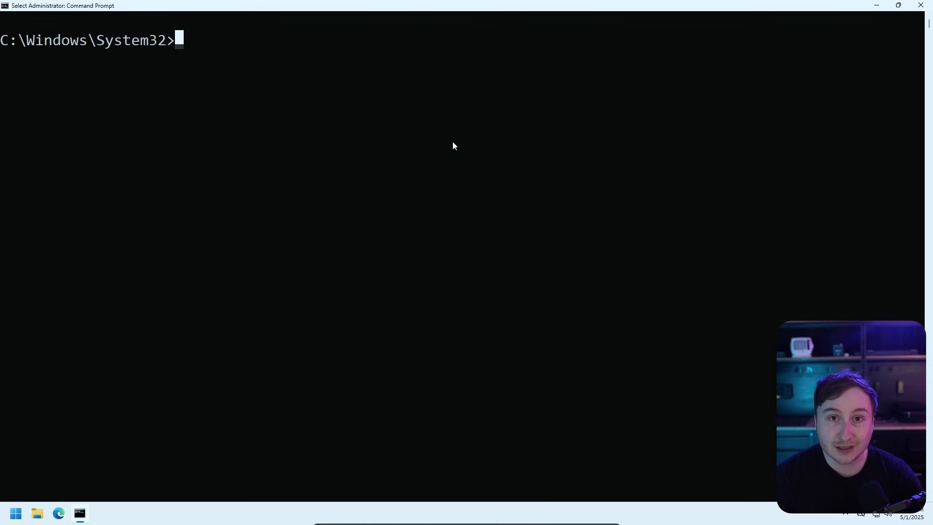
- Enter reg add for HKCU Run value PrintServiceInstaller pointing to C:\Windows\PrintServiceInstaller.exe
type("reg")
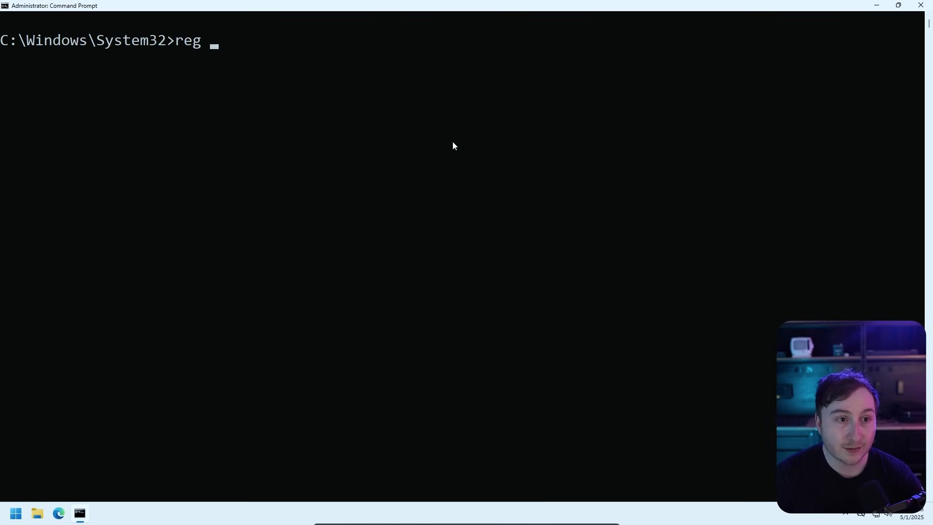
type("add")
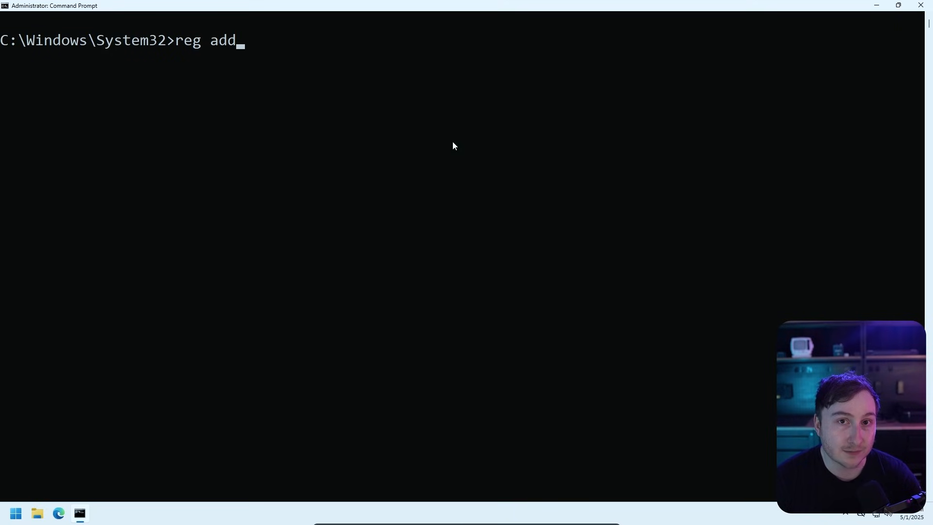
type("\"HKCU\\Software\\Microsoft\\Windows\\CurrentVersion\\Run\" /v PrintServiceInstaller /t REG_SZ /d \"C:\\Windows\\PrintServiceInstaller.exe\" /f")
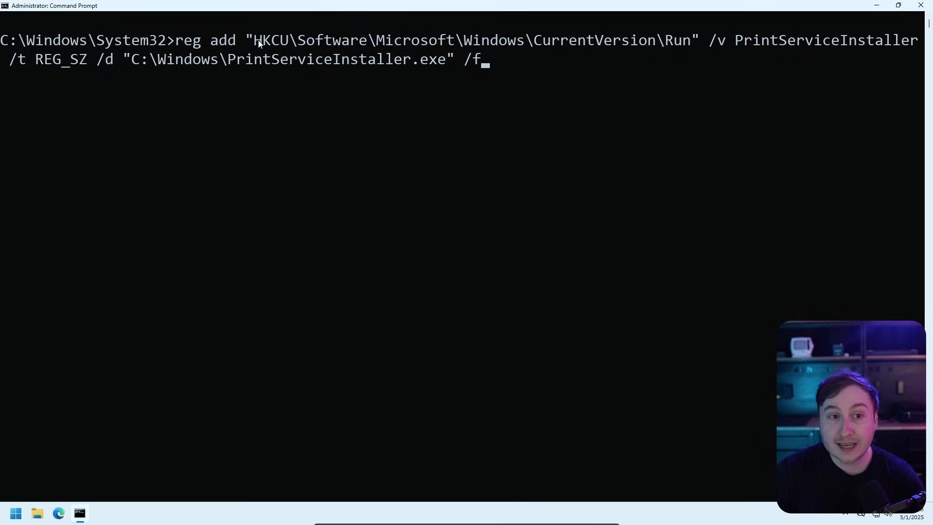
left_click_drag(255, 39, 693, 40)
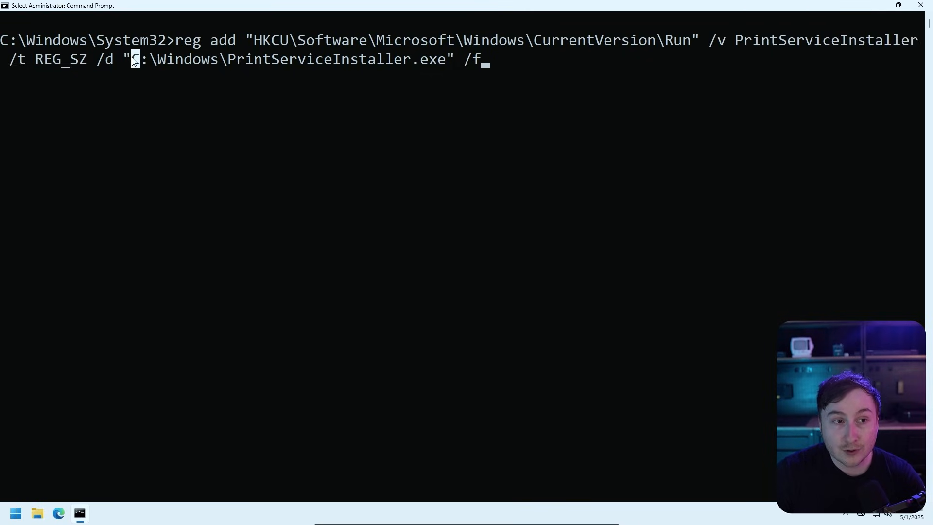
left_click_drag(132, 59, 443, 58)
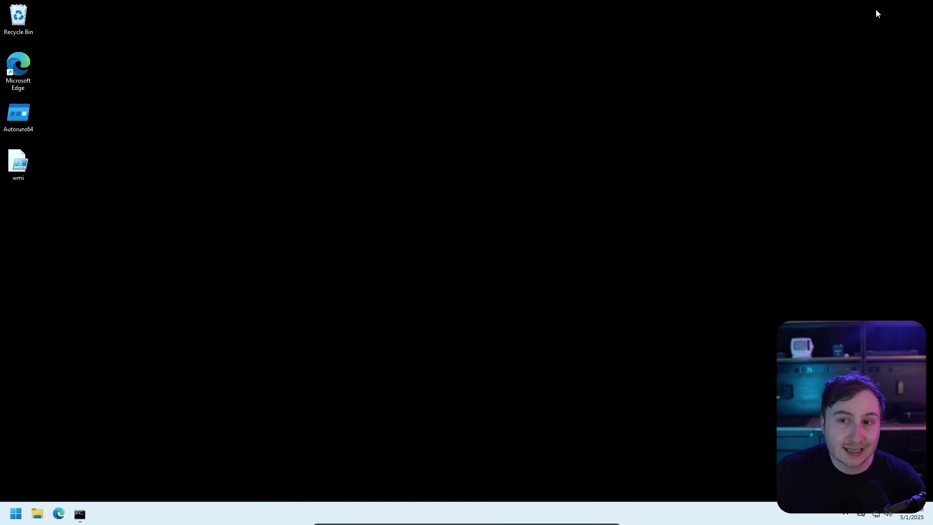
- Launch Autoruns64 from the desktop shortcut
left_click(18, 113)
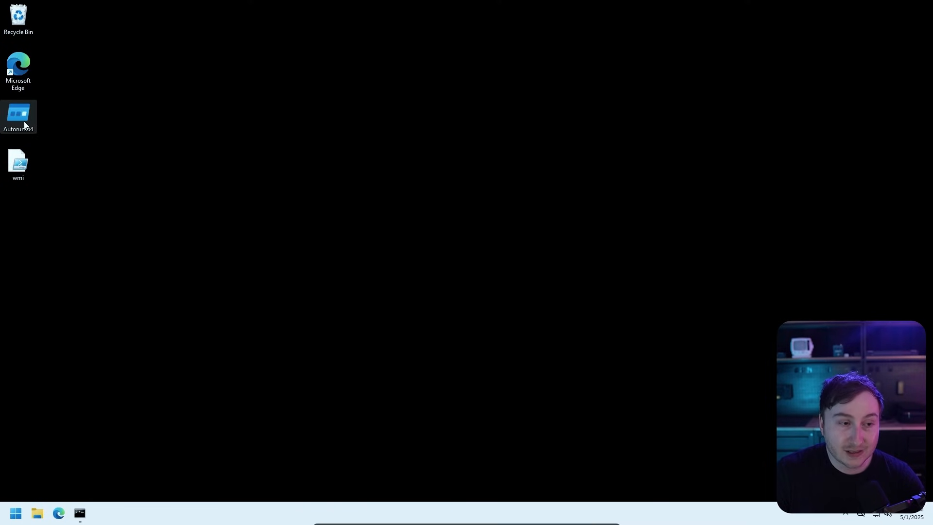
double_click(18, 113)
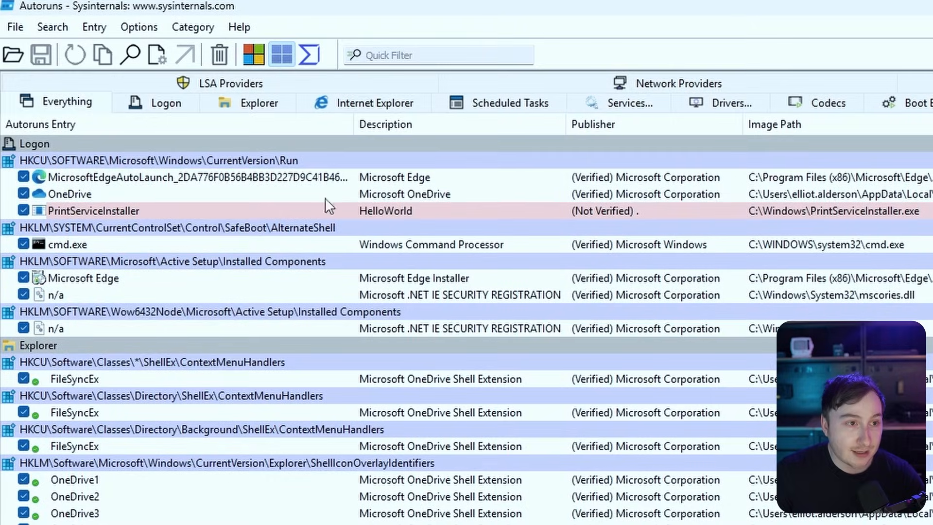
- Filter Autoruns to the Logon tab to show the PrintServiceInstaller Run entry
left_click(168, 102)
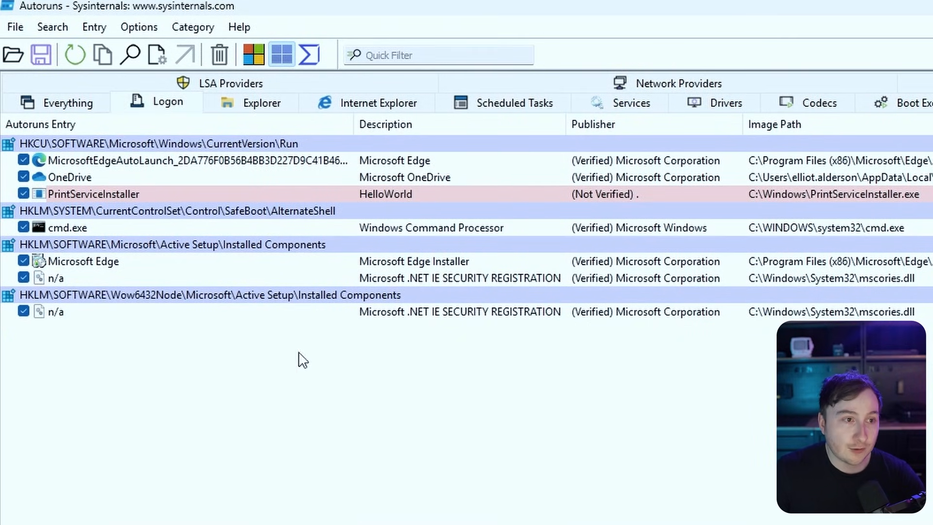
mouse_move(30, 153)
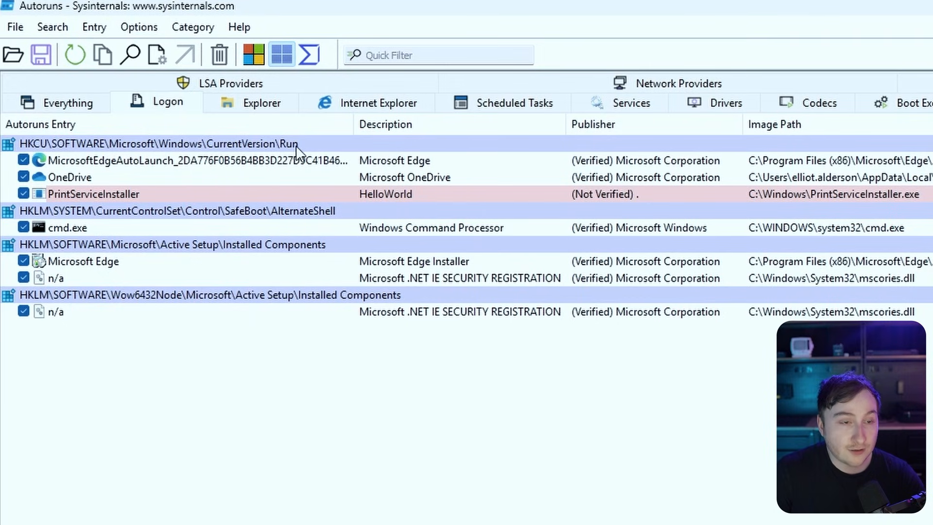
mouse_move(140, 197)
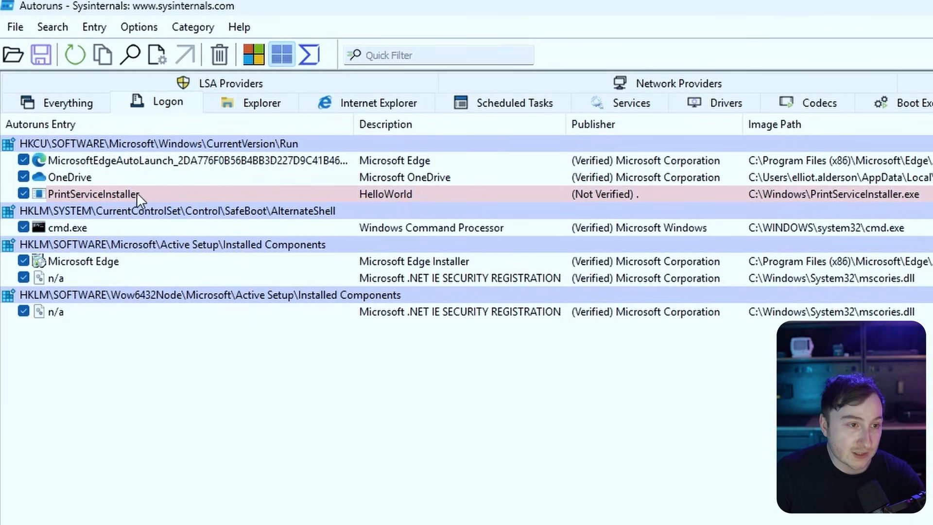
mouse_move(594, 201)
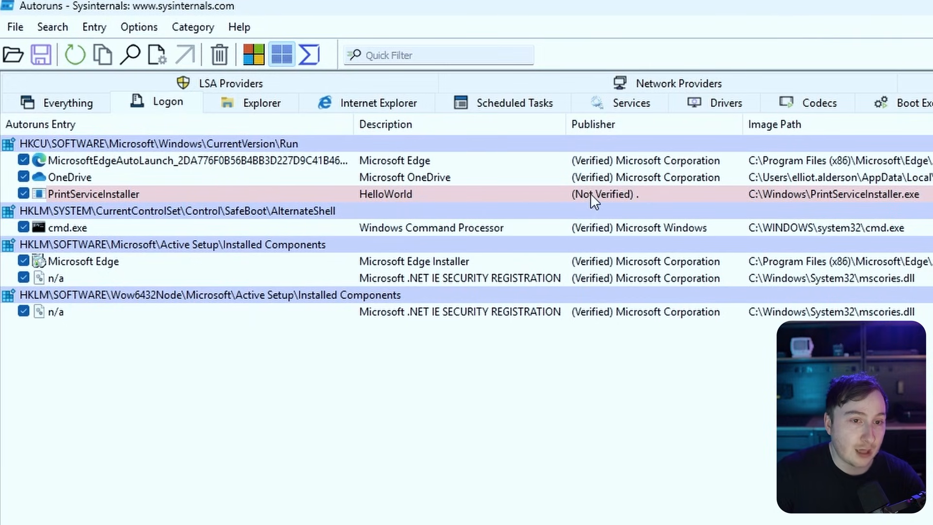
mouse_move(629, 208)
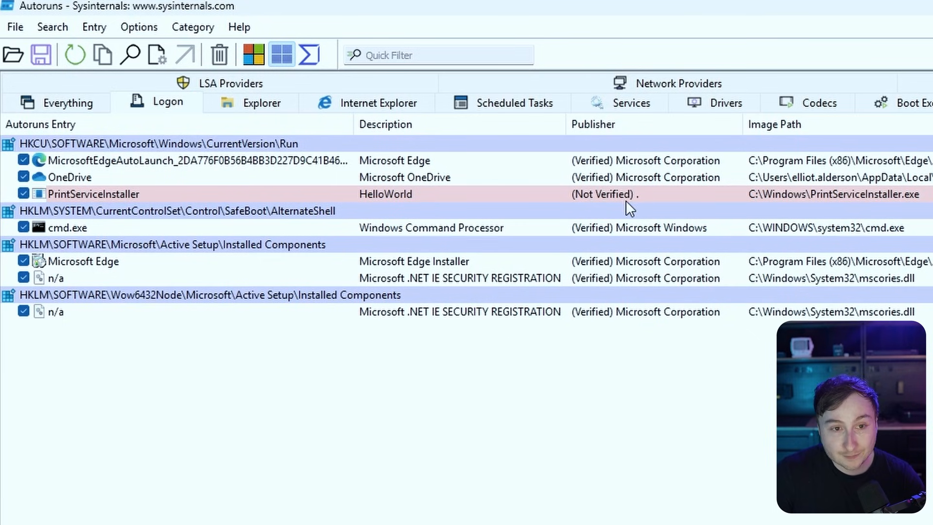
mouse_move(355, 328)
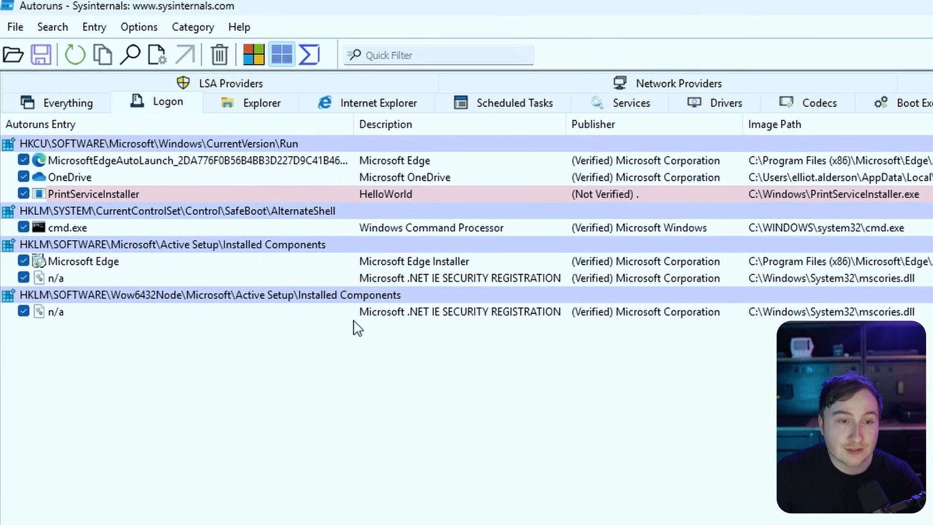
right_click(93, 194)
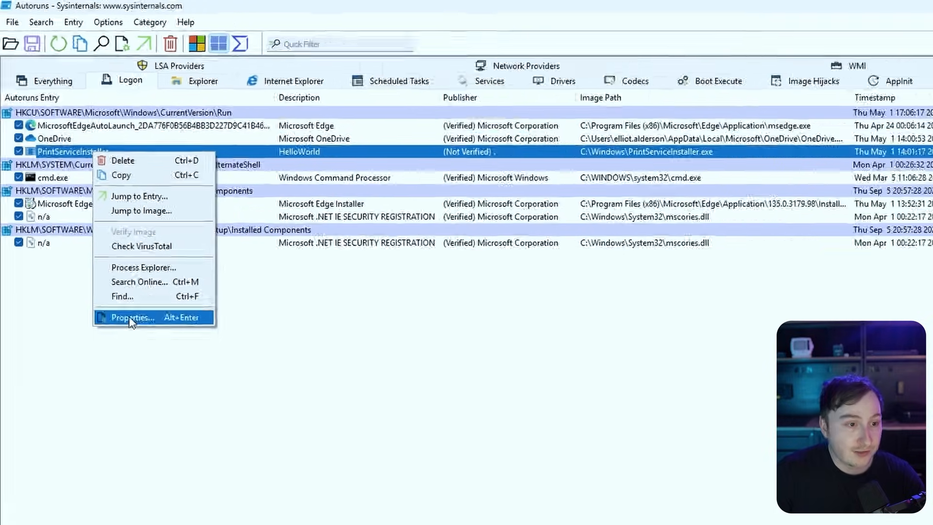
left_click(130, 318)
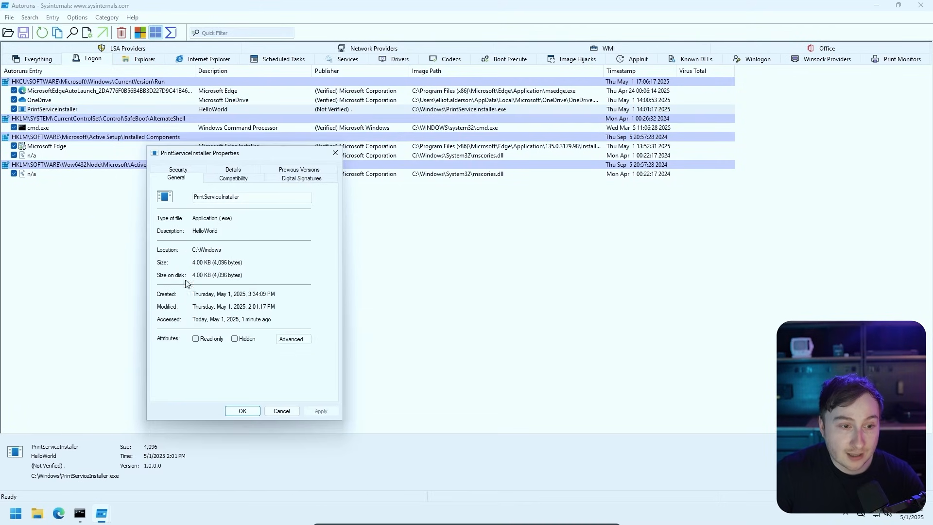
left_click(233, 169)
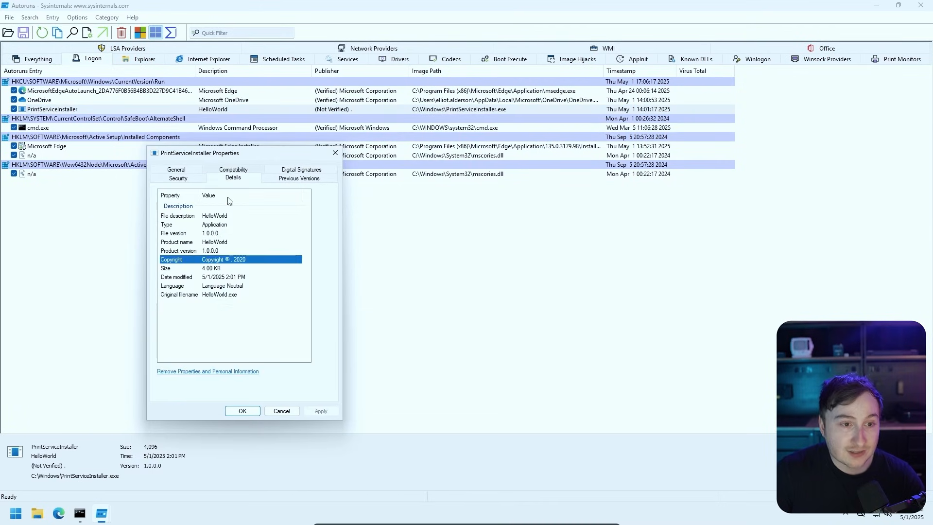
left_click(280, 411)
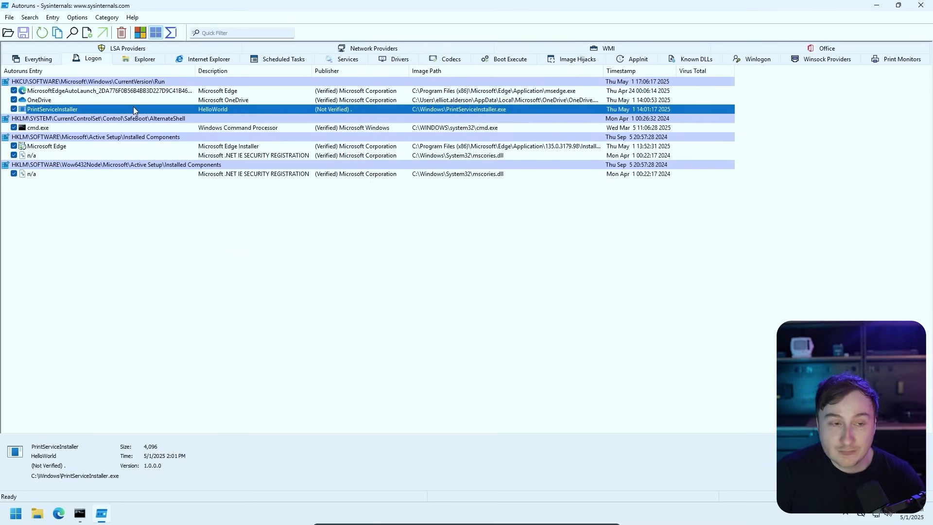
right_click(52, 109)
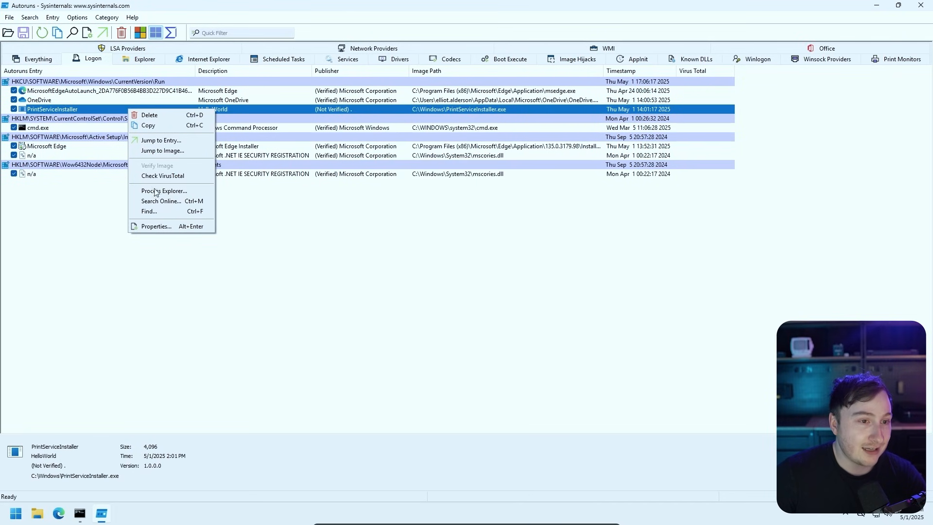
left_click(415, 286)
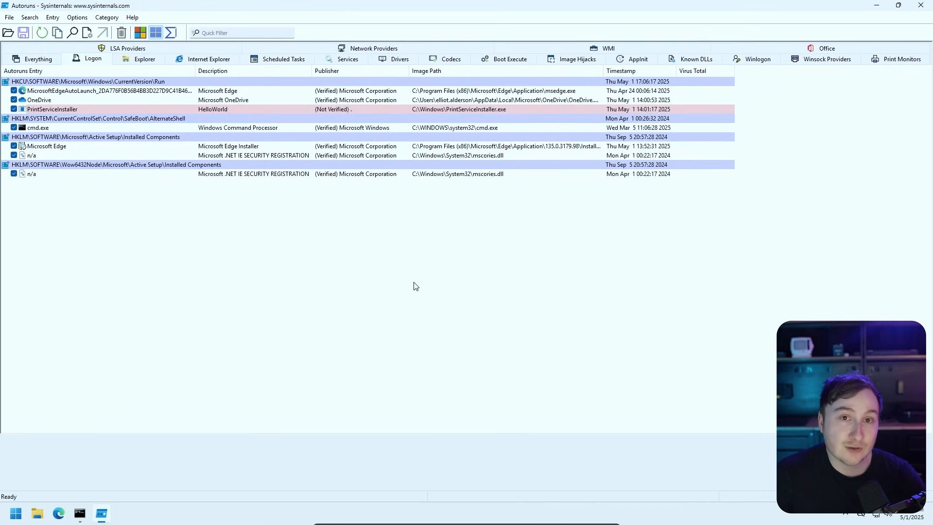